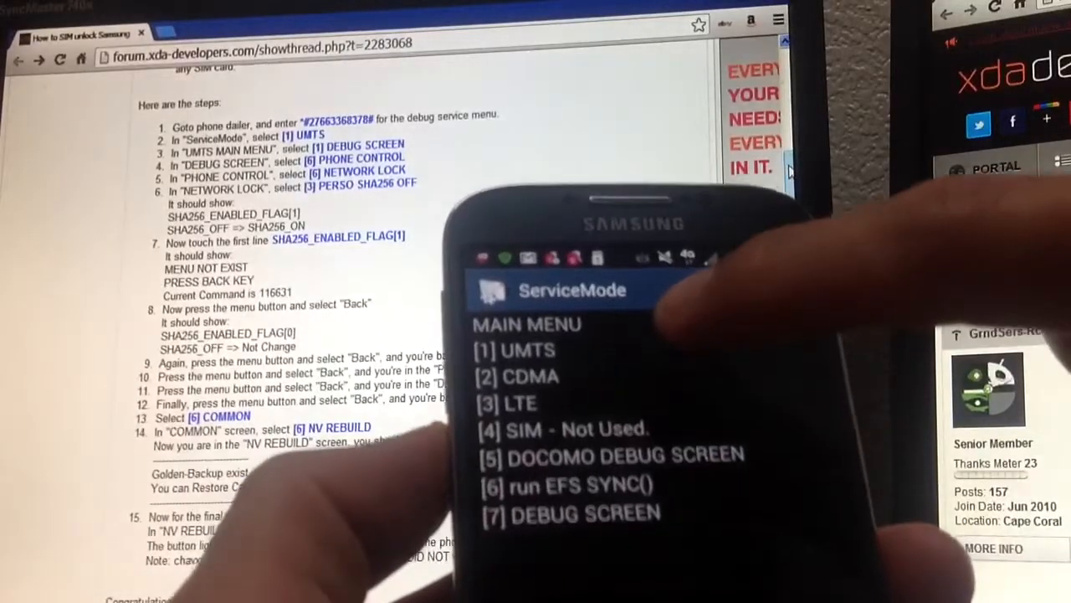
Navigate ServiceMode through UMTS and Debug Screen to the Phone Control screen.
{"action": "left_click", "coordinate": [527, 350]}
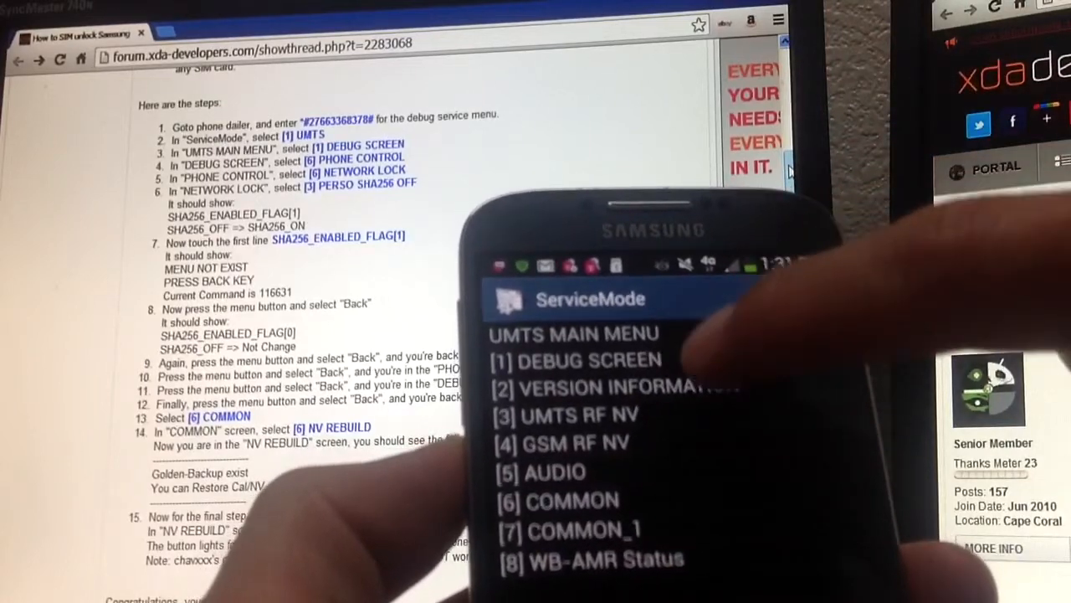
{"action": "left_click", "coordinate": [585, 360]}
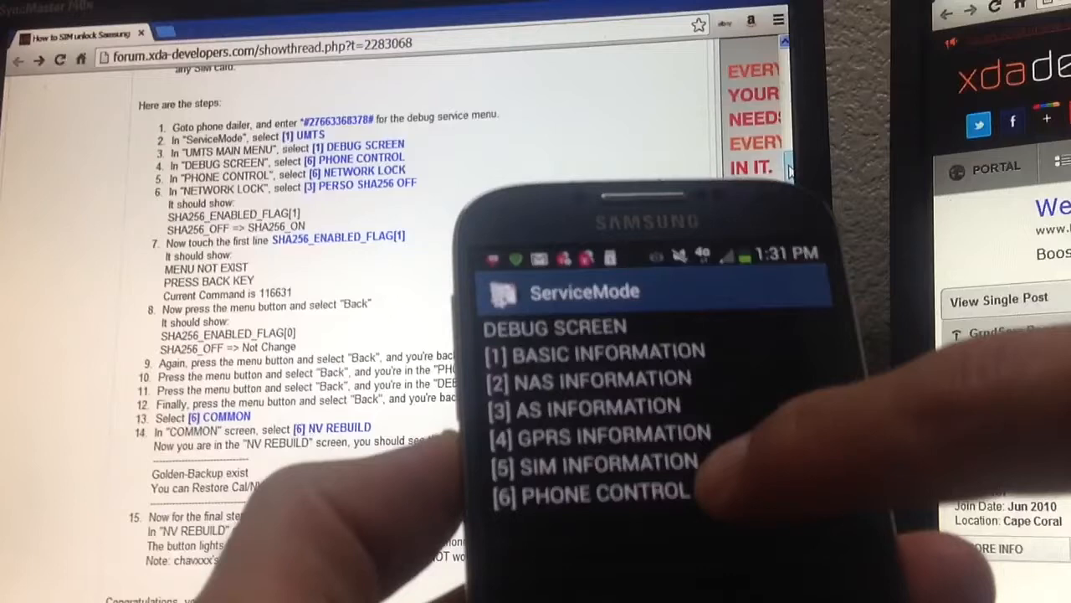
{"action": "left_click", "coordinate": [603, 494]}
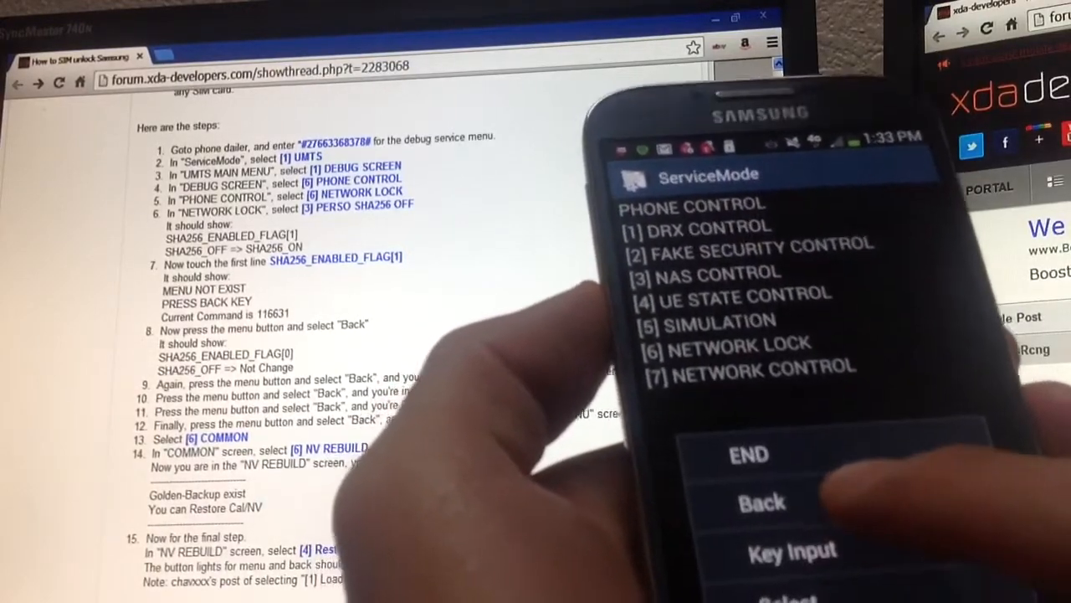
Go back from the Phone Control screen toward the UMTS main menu.
{"action": "left_click", "coordinate": [761, 502]}
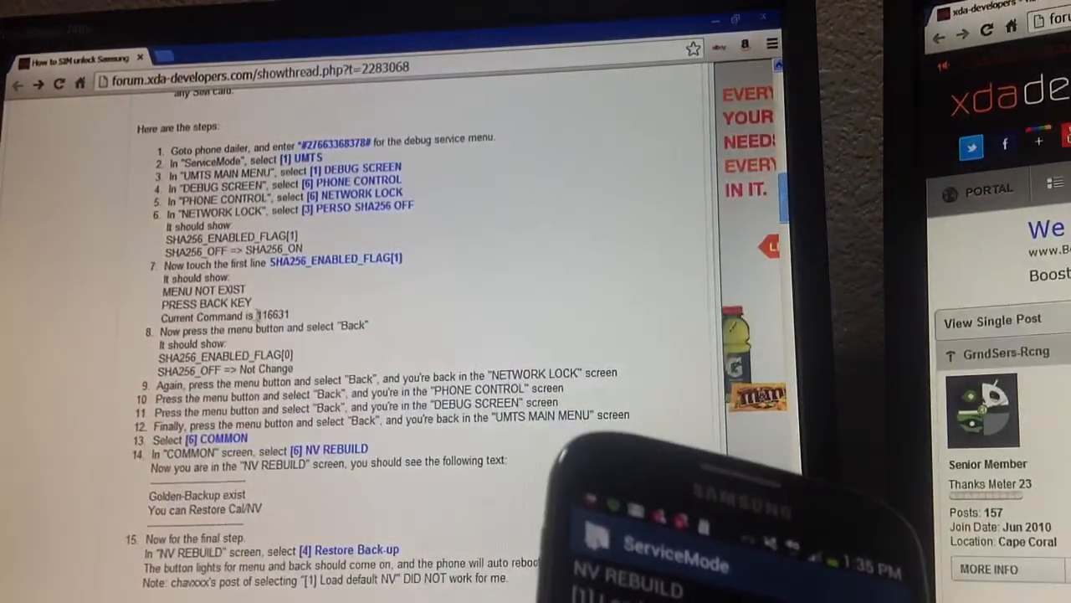
Highlight command number 116631 in step 7 of the XDA guide.
{"action": "double_click", "coordinate": [274, 315]}
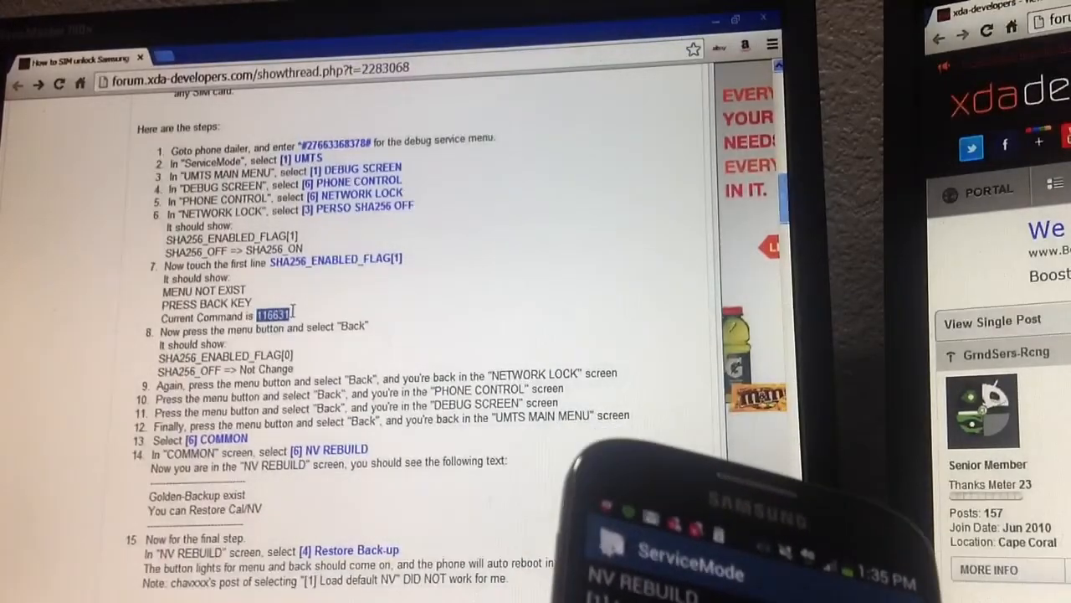